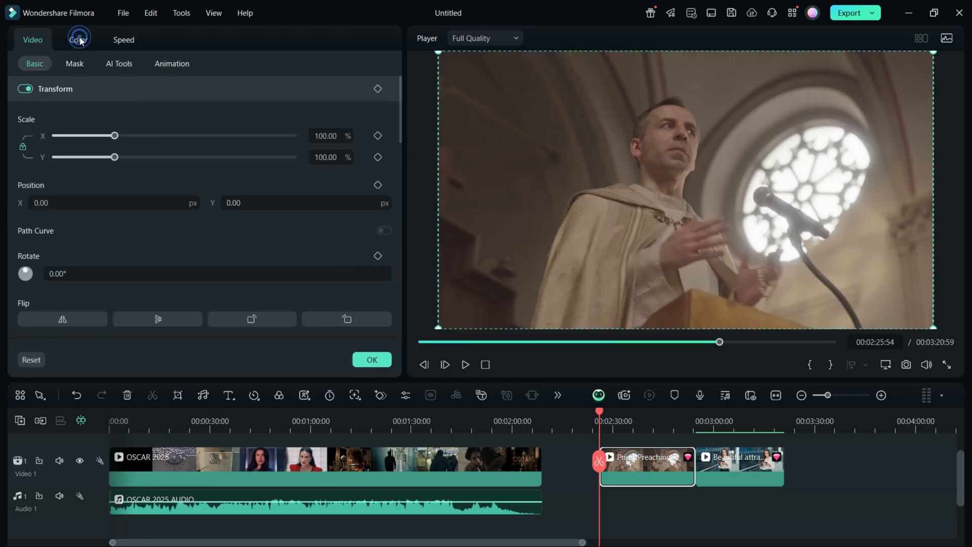
Enable AI Color Palette on the sermon clip to open the reference-matching dialog.
left_click(78, 39)
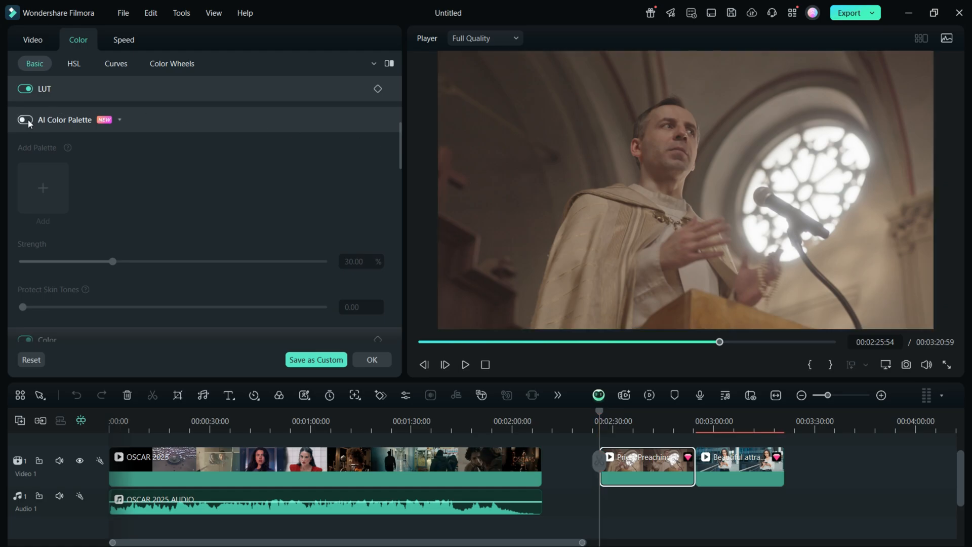
left_click(26, 120)
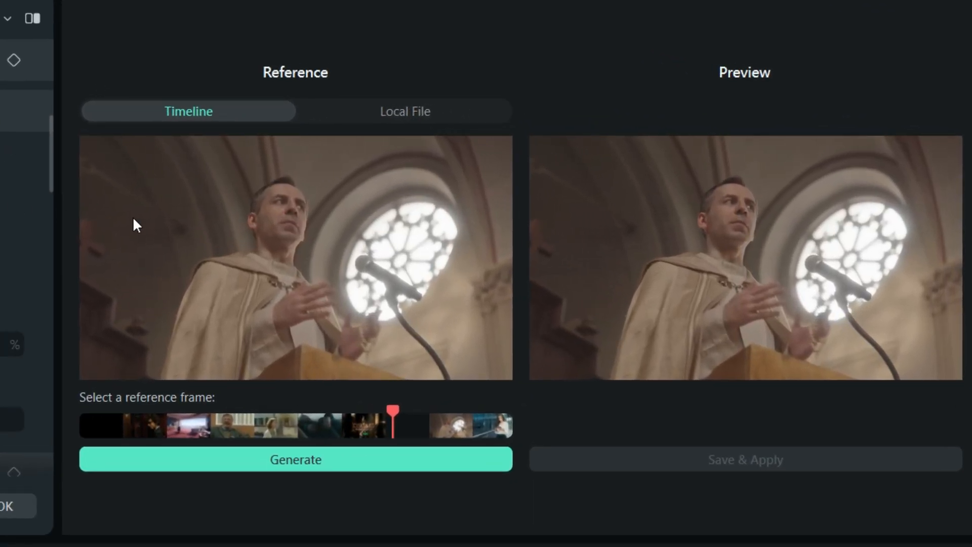
mouse_move(631, 266)
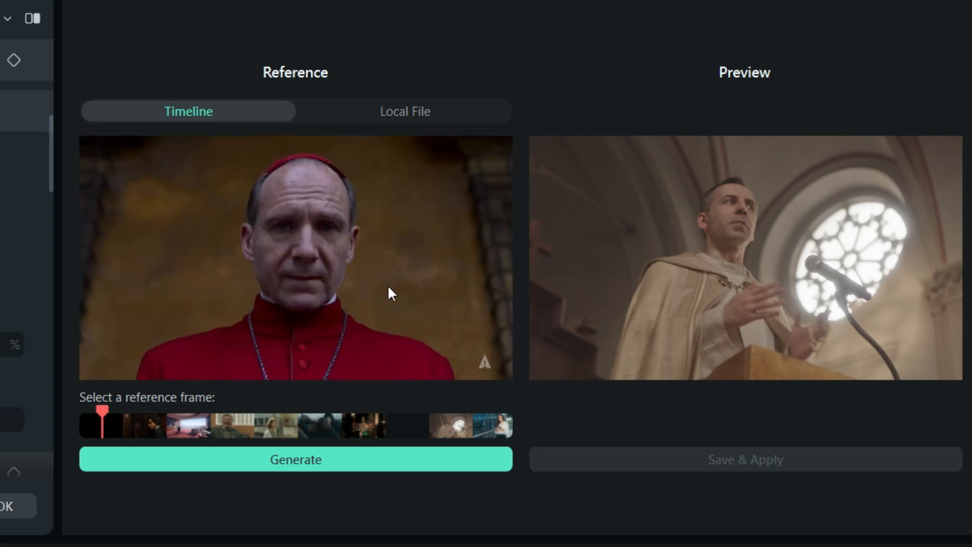
mouse_move(787, 315)
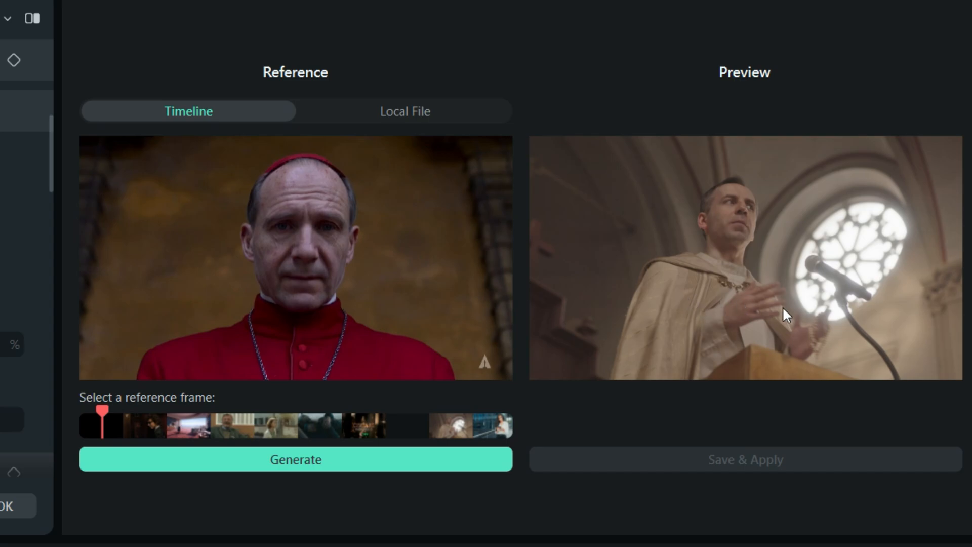
mouse_move(473, 361)
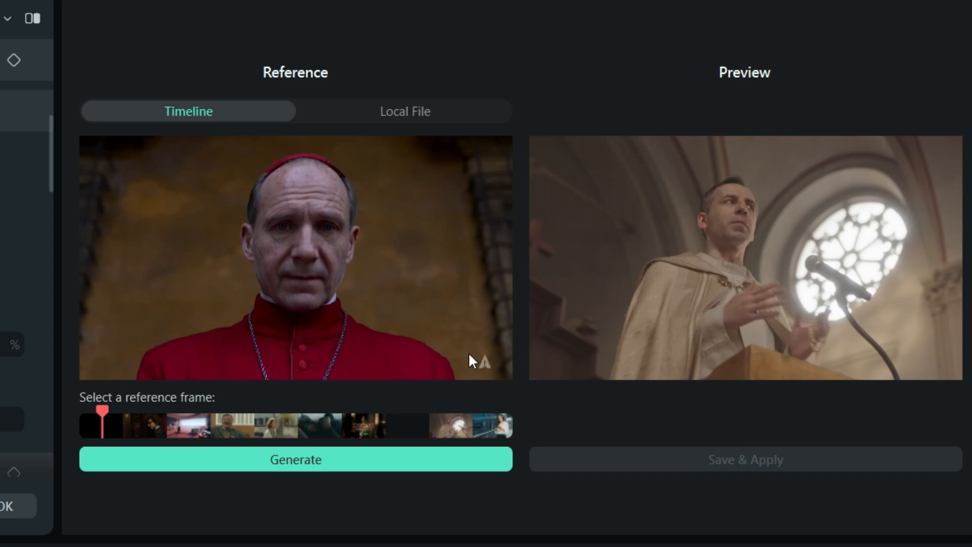
mouse_move(391, 120)
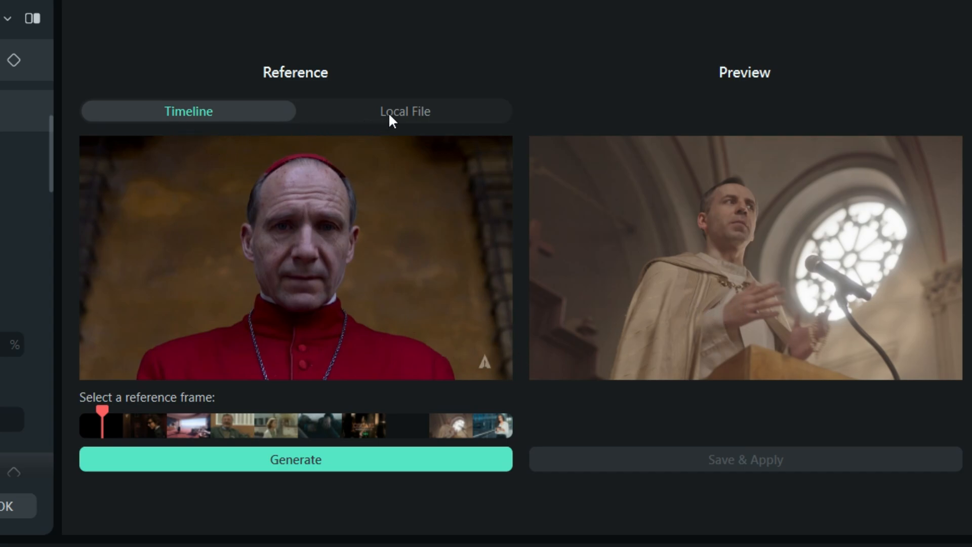
Glance at the Local File reference option, then return to choosing from the Timeline.
left_click(404, 111)
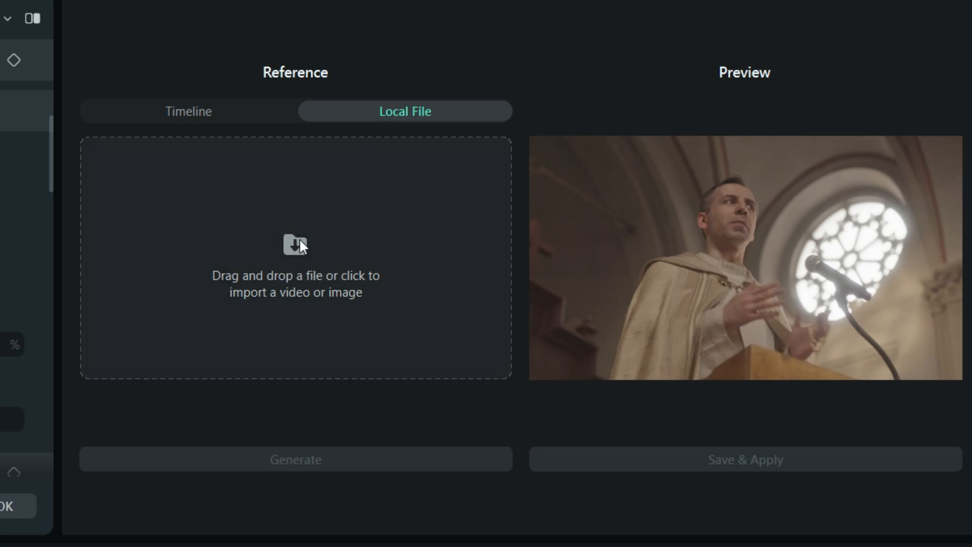
left_click(188, 112)
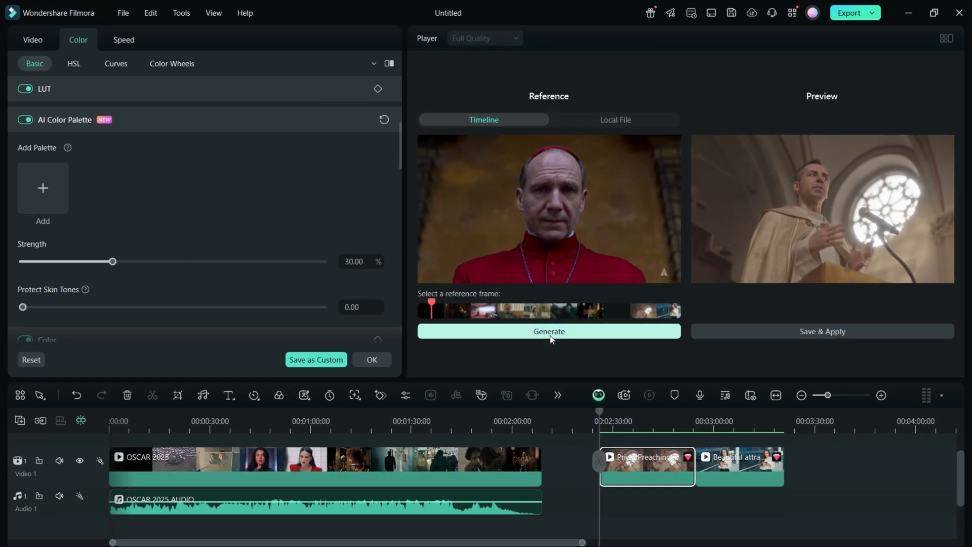
Generate My Palette1 from the cardinal frame, apply it, then switch it off to compare.
left_click(547, 330)
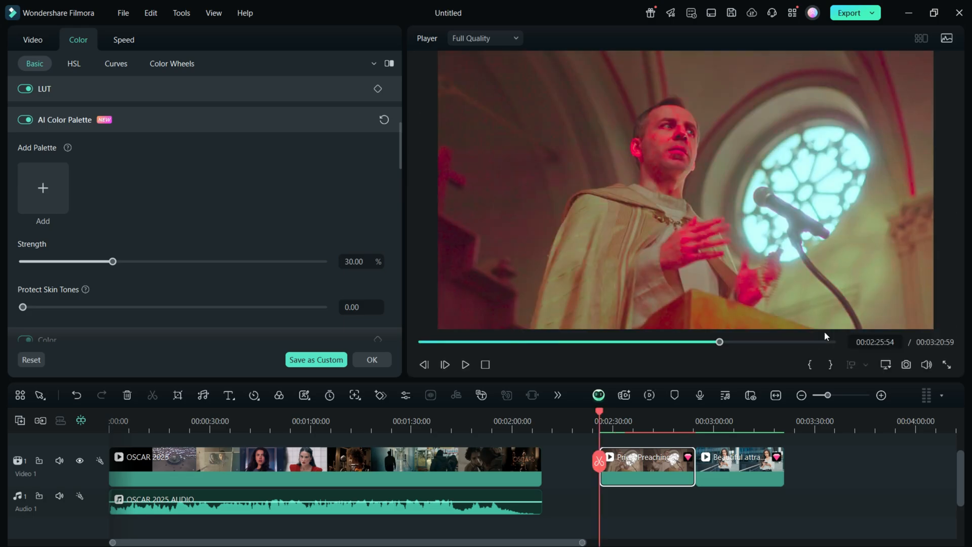
left_click(43, 187)
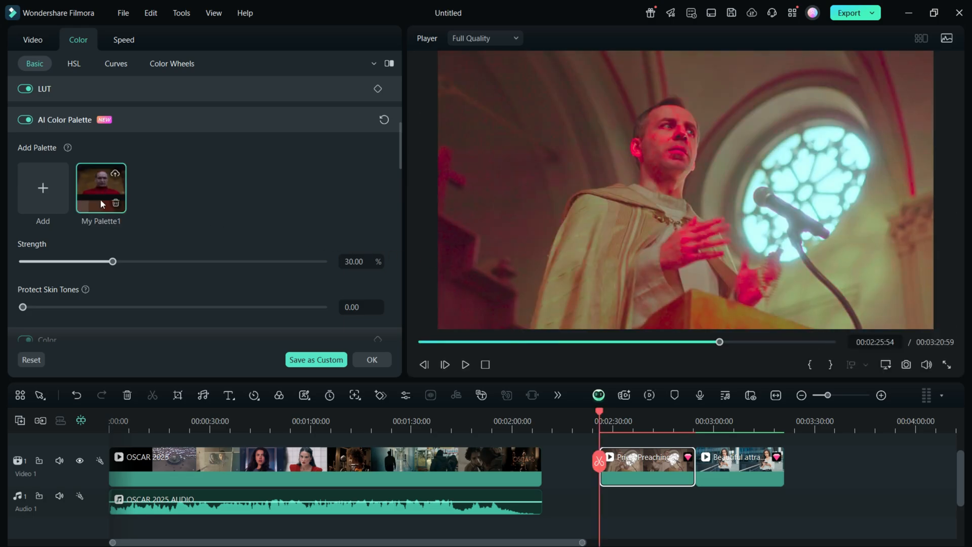
left_click(24, 119)
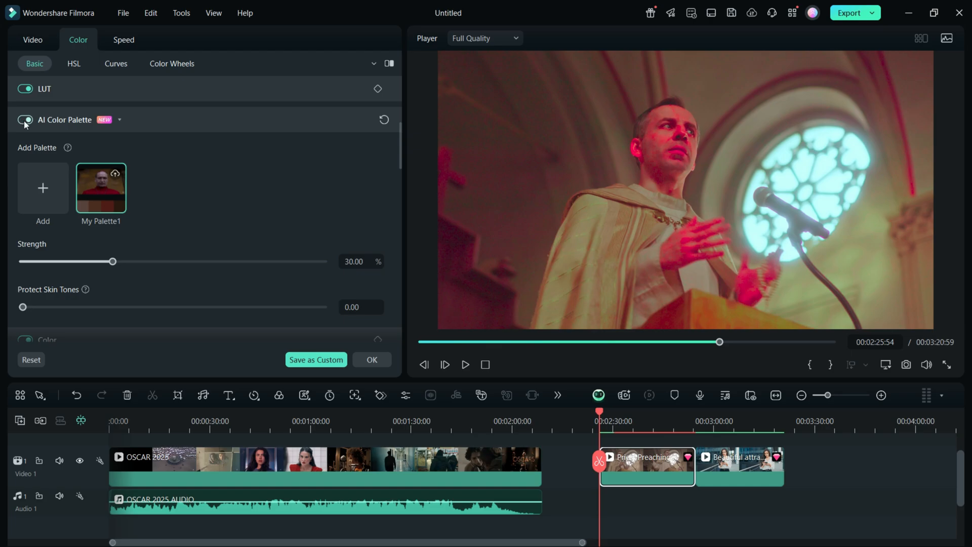
left_click(24, 120)
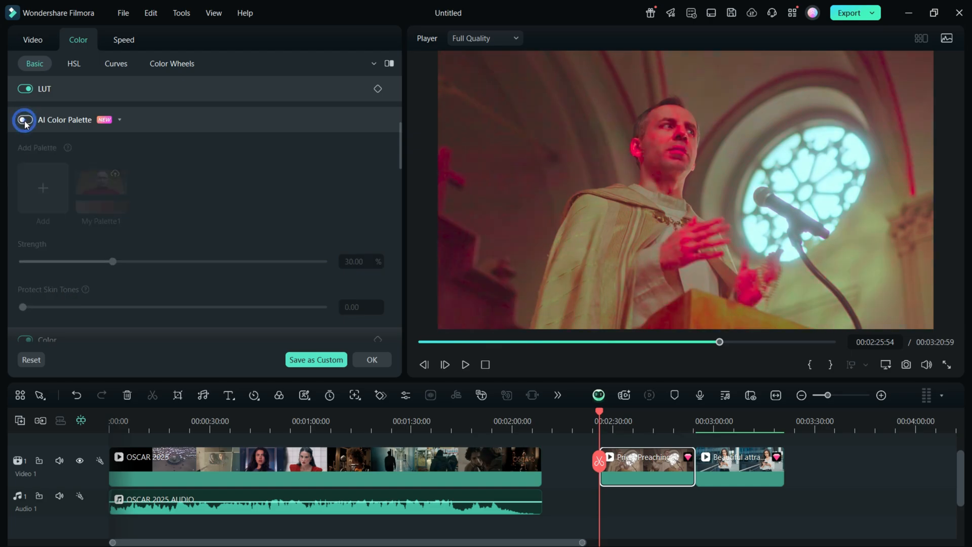
Set palette Strength to 23 and Protect Skin Tones to 2, then jump to the phone clip.
left_click_drag(114, 261, 163, 262)
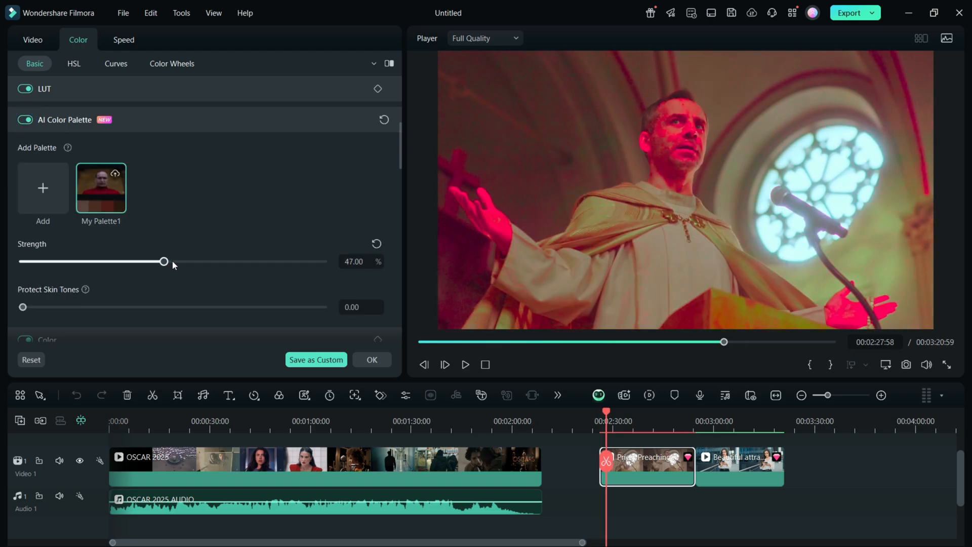
left_click_drag(164, 261, 95, 261)
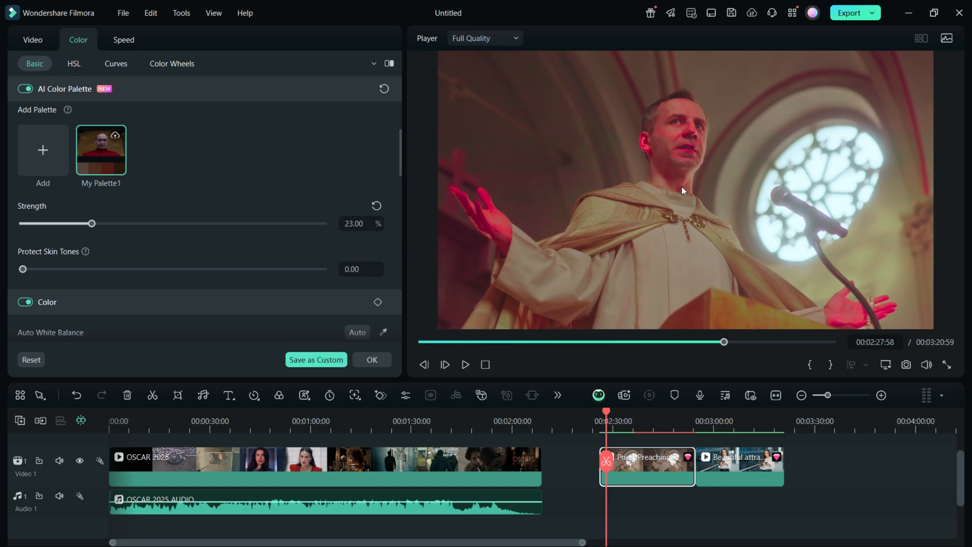
left_click_drag(23, 268, 29, 268)
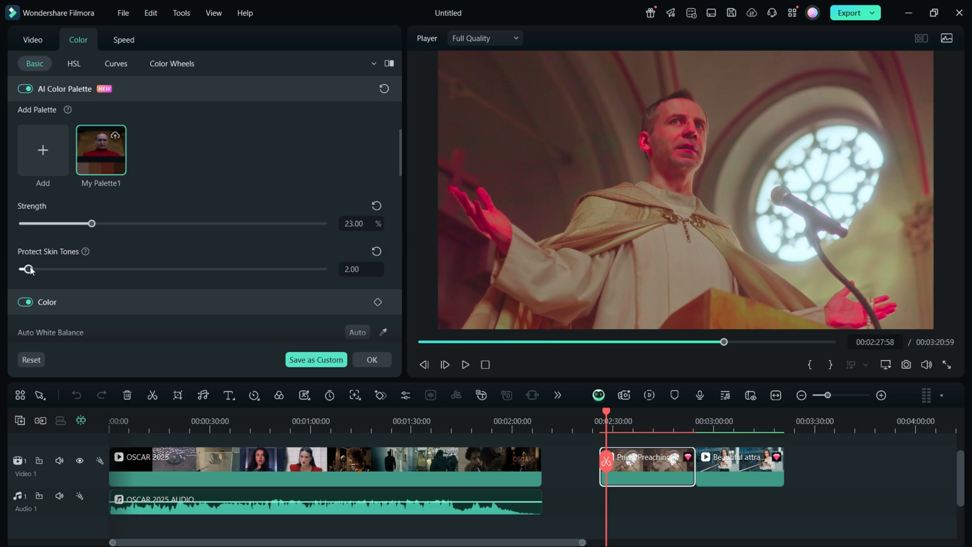
left_click_drag(28, 269, 173, 269)
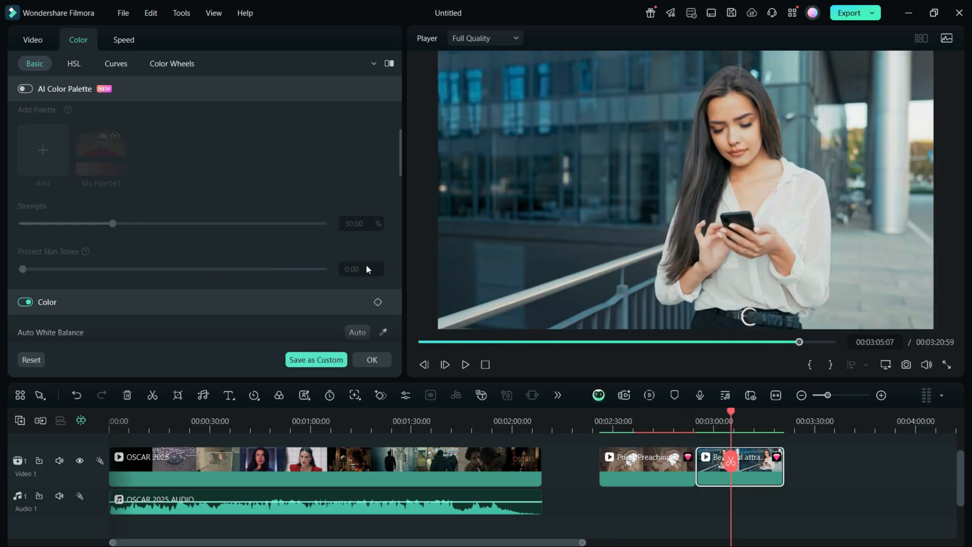
Play the timeline, select the young woman close-up and show its Color Wheels.
left_click(25, 88)
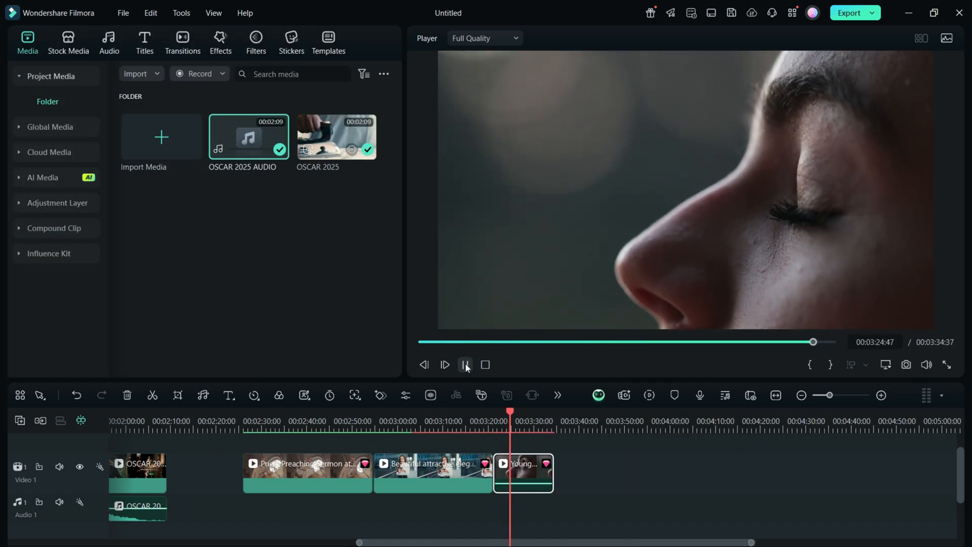
left_click(465, 365)
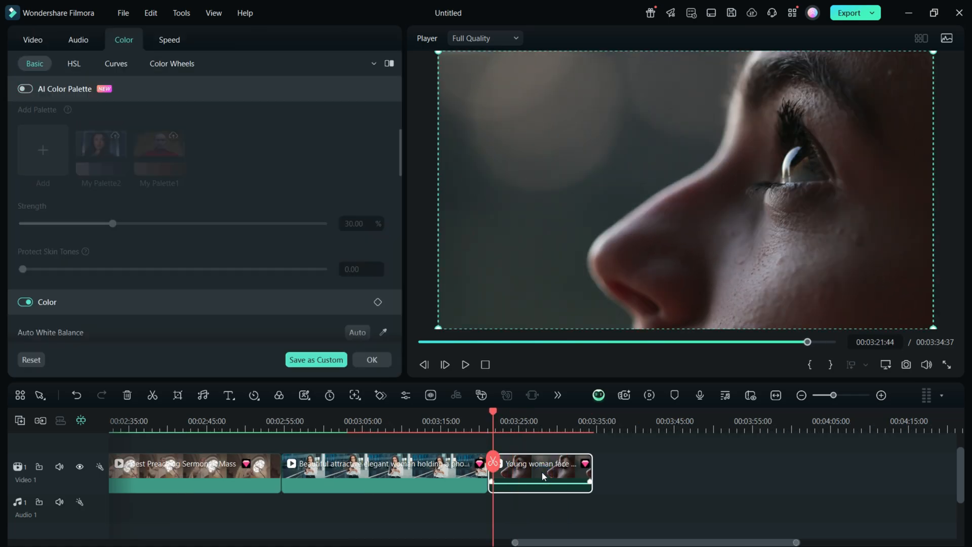
left_click(172, 63)
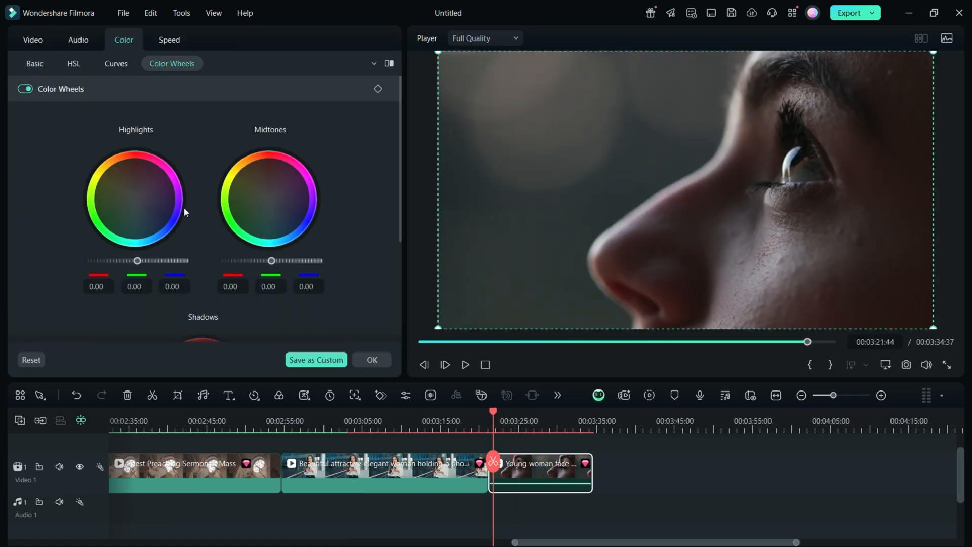
Brighten highlights slightly, shift the midtone colour balance, and move to Curves.
left_click_drag(136, 260, 151, 260)
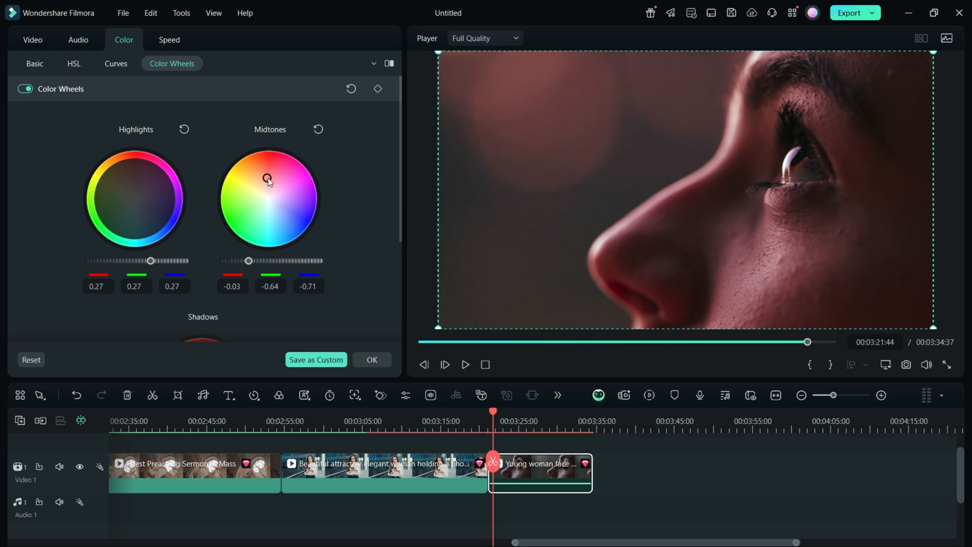
left_click_drag(267, 178, 261, 193)
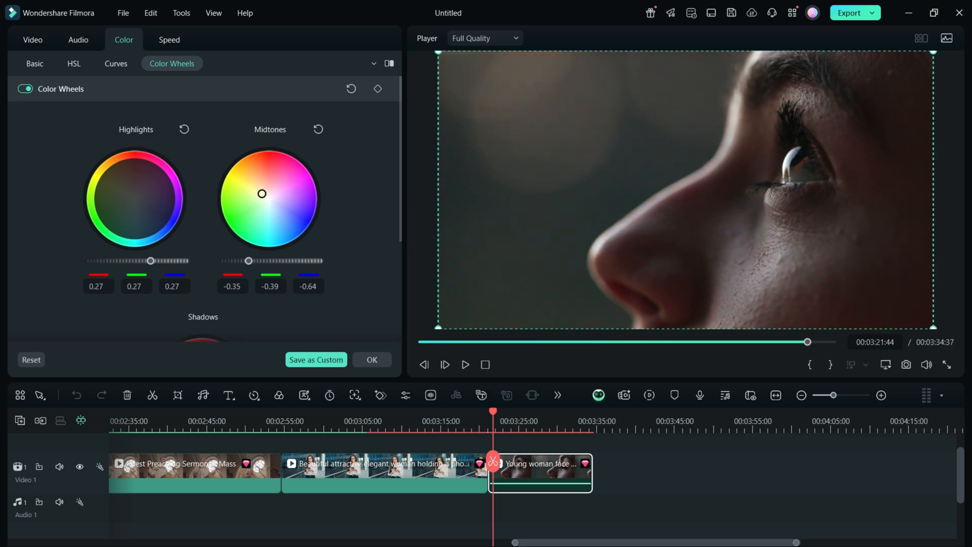
left_click(115, 63)
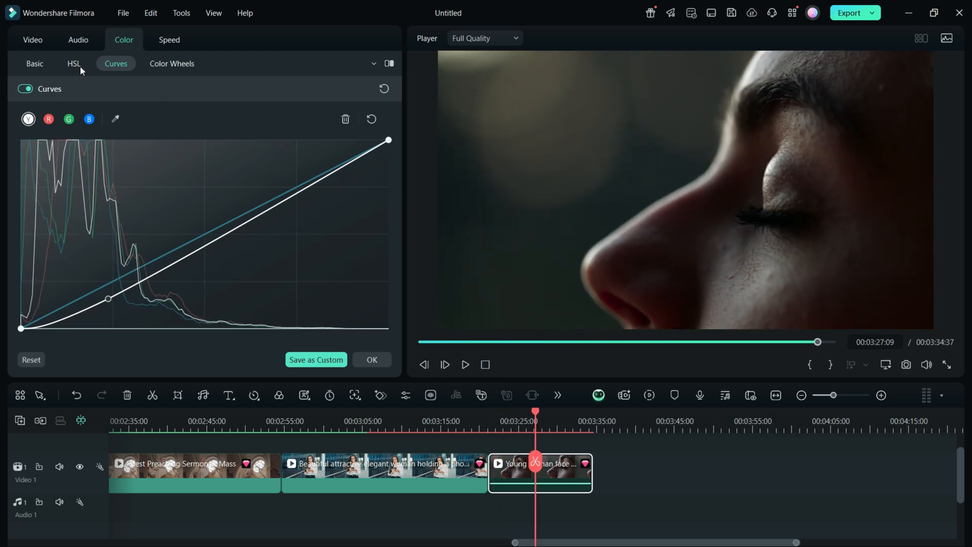
In Basic adjustments, choose the DLog 709 Style LUT preset for the face clip.
left_click(33, 62)
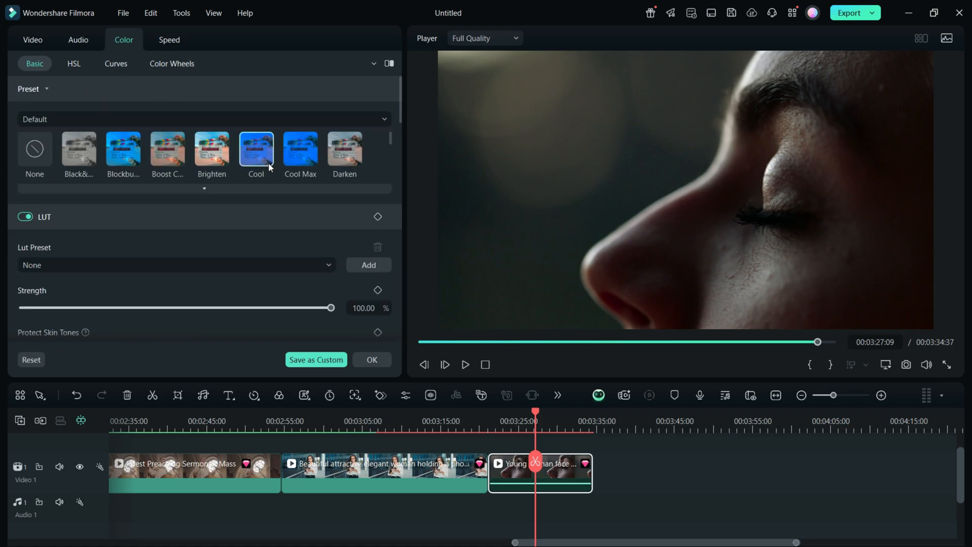
scroll("down", 3)
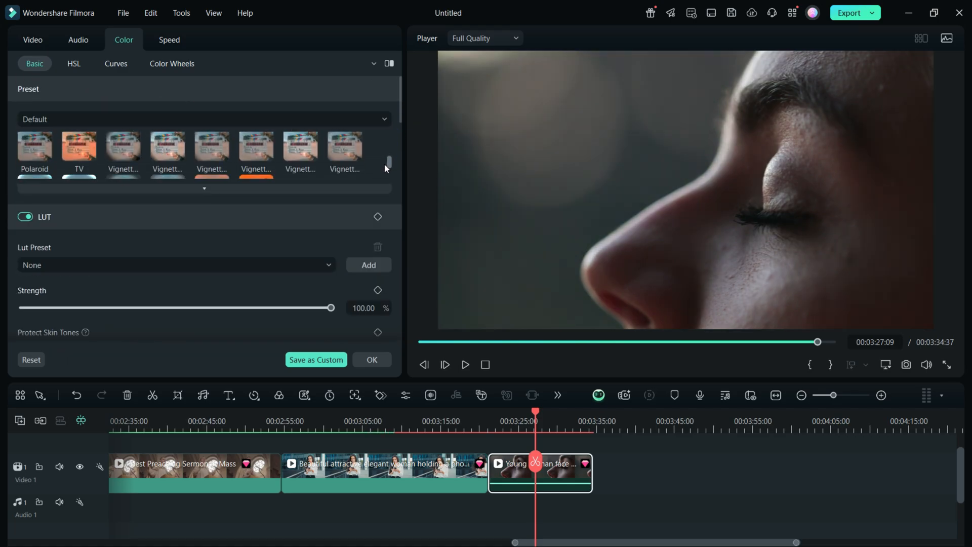
scroll("down", 3)
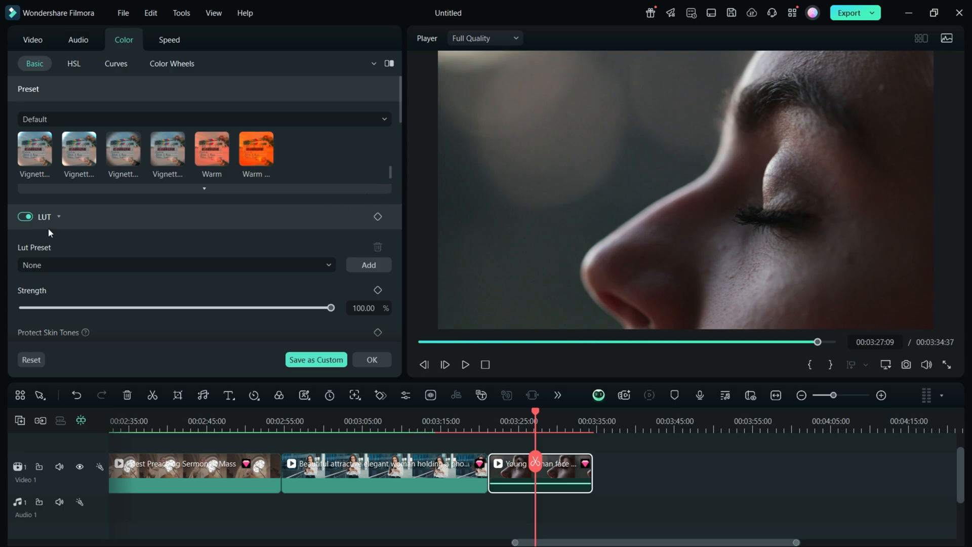
left_click(175, 264)
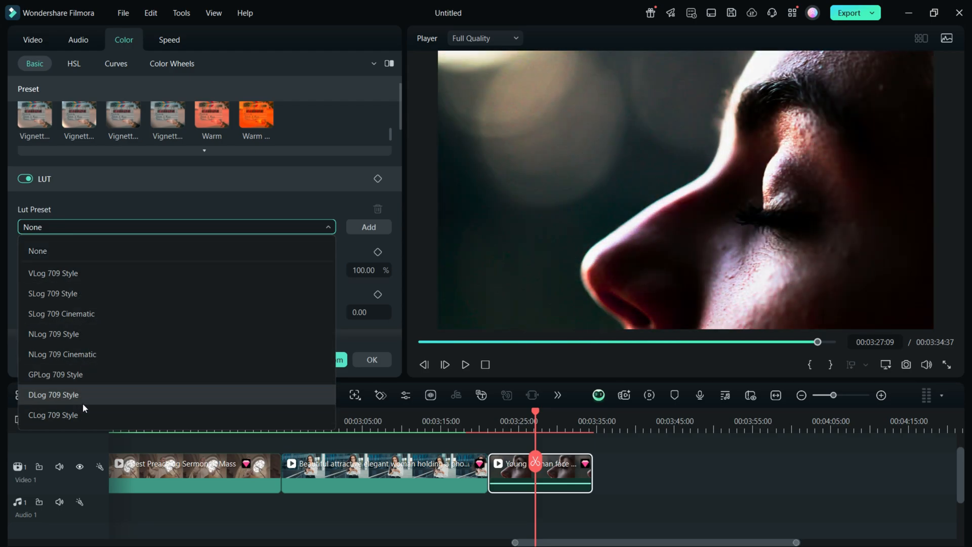
left_click(27, 43)
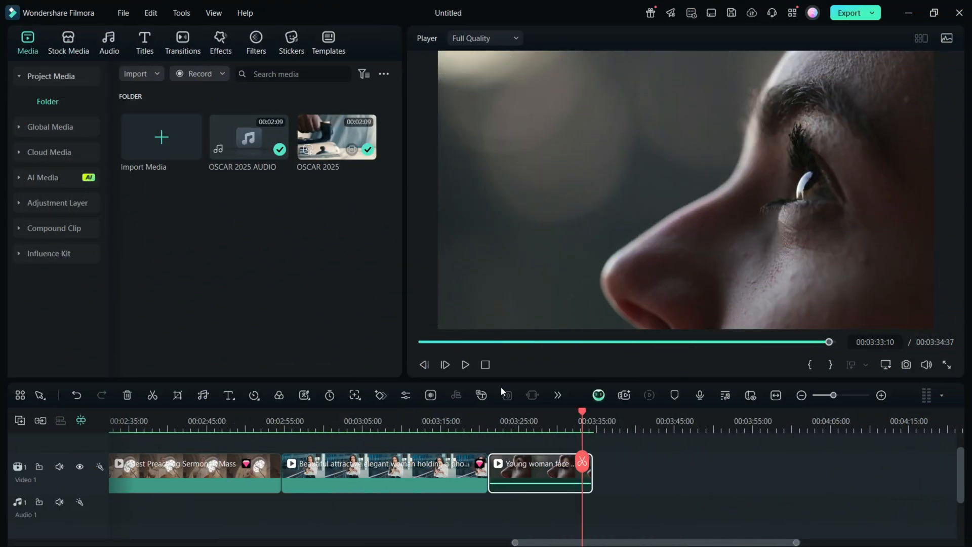
mouse_move(255, 60)
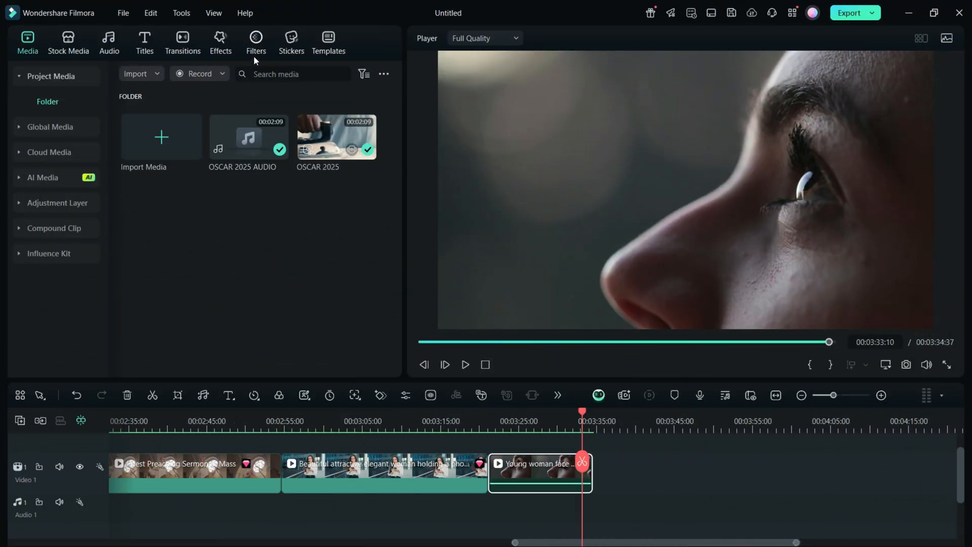
Browse the Cinematic category of the Filters library.
left_click(255, 41)
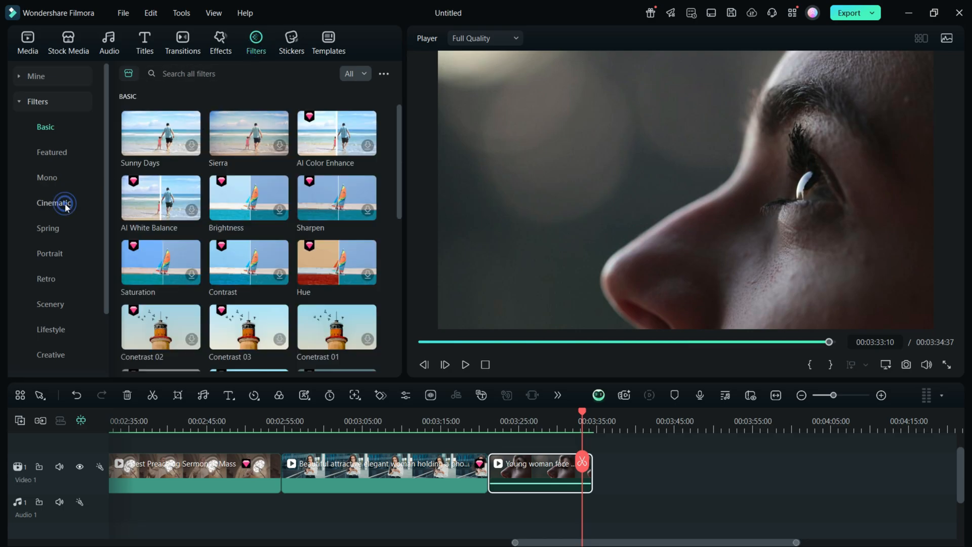
left_click(54, 202)
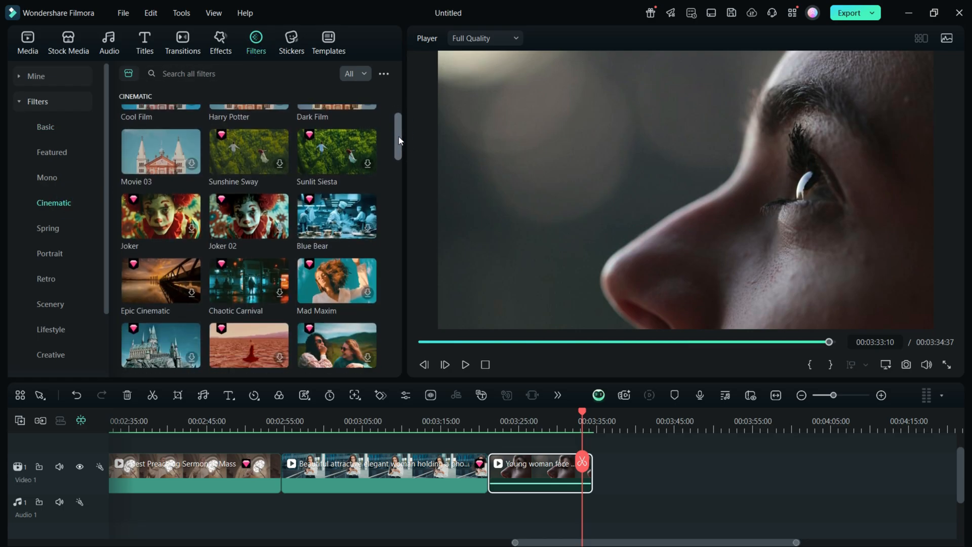
scroll("down", 3)
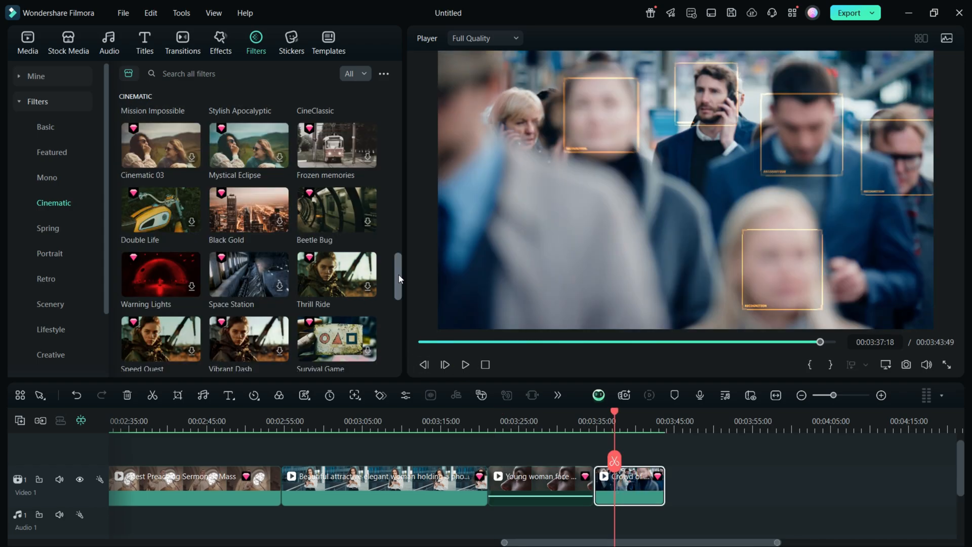
Preview the CineGold filter and add it to the crowd clip.
scroll("down", 3)
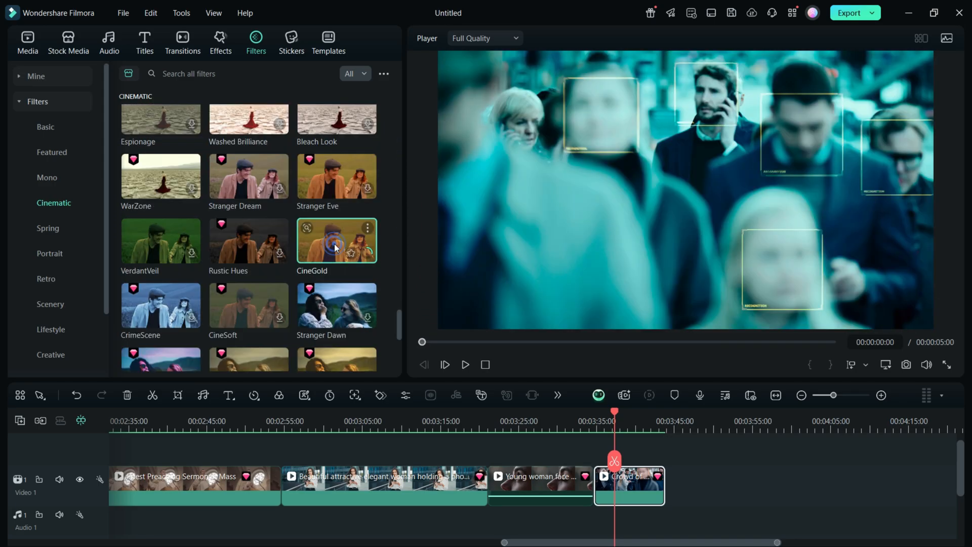
left_click(465, 365)
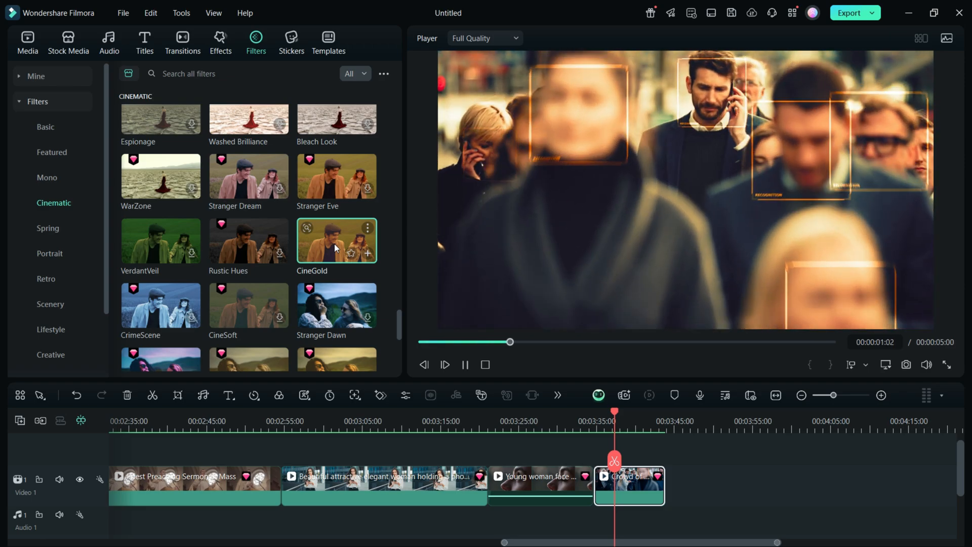
left_click(464, 364)
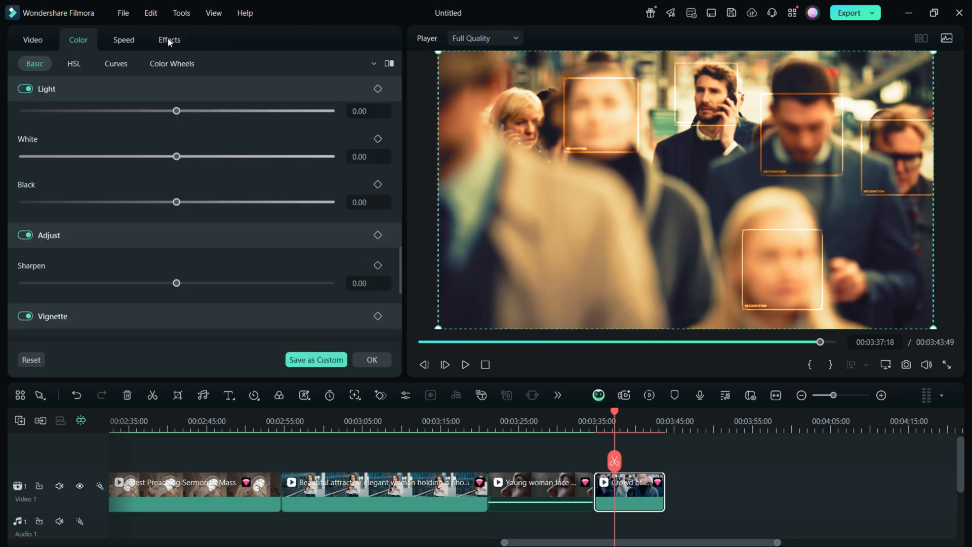
Lower the CineGold filter's opacity on the crowd clip to 52%.
left_click(169, 39)
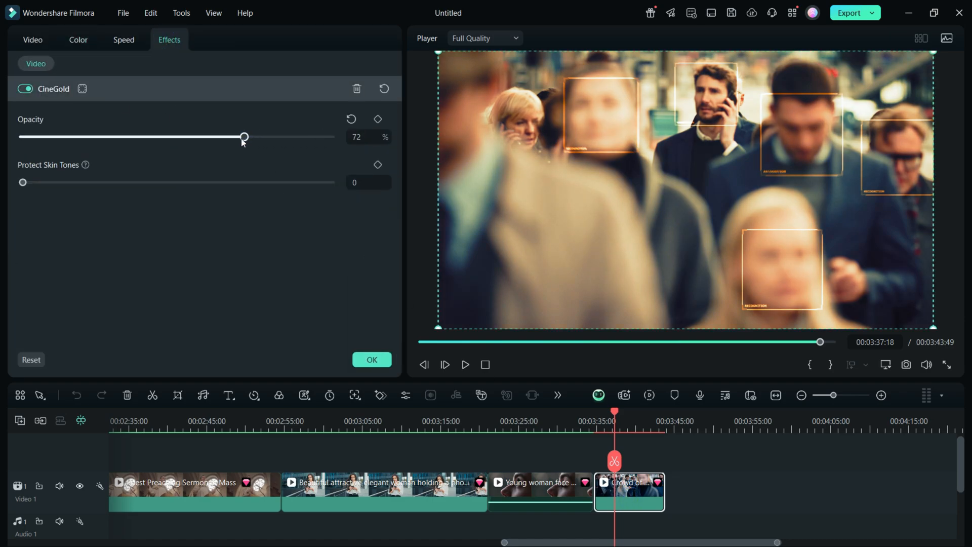
left_click_drag(244, 137, 182, 137)
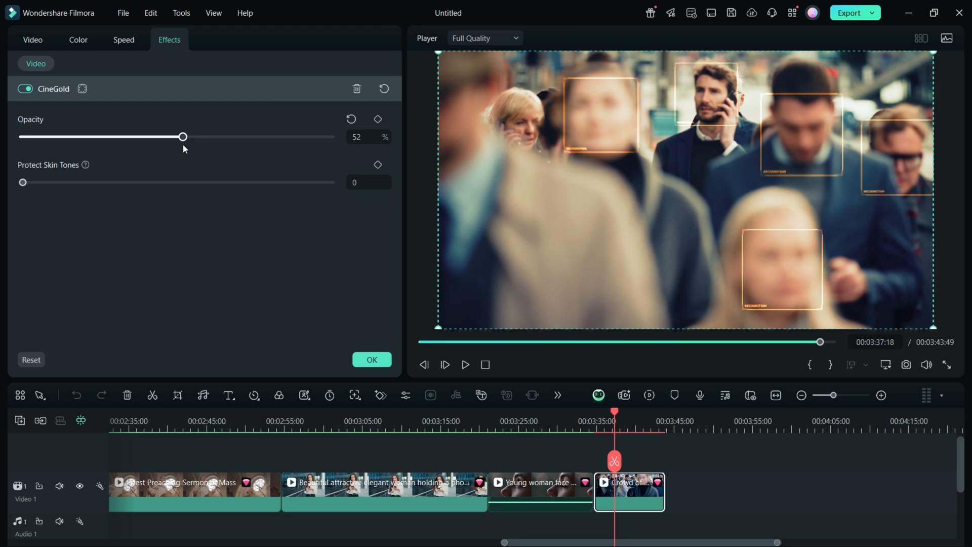
left_click_drag(21, 182, 271, 182)
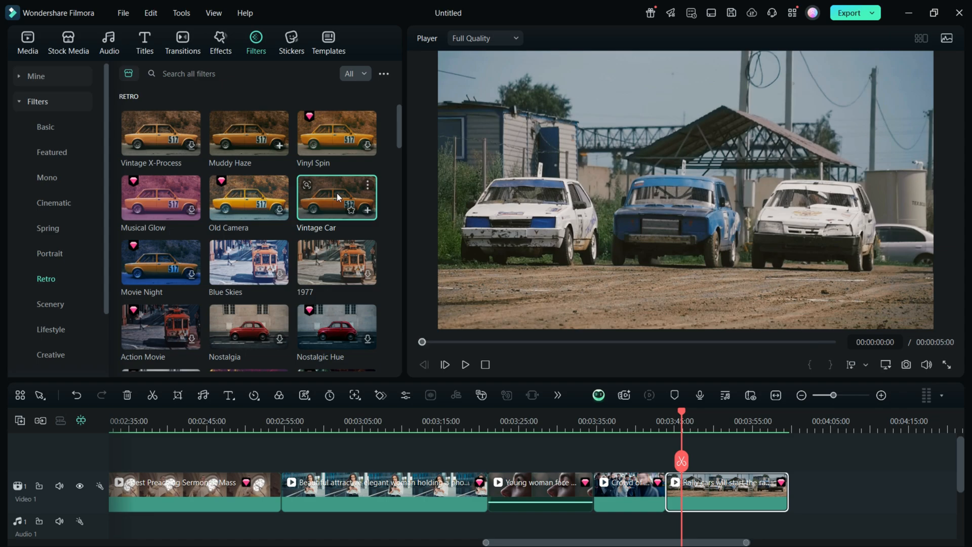
Preview the Vintage Car and 1977 retro filters, then apply 1977 to the rally cars clip.
left_click(465, 363)
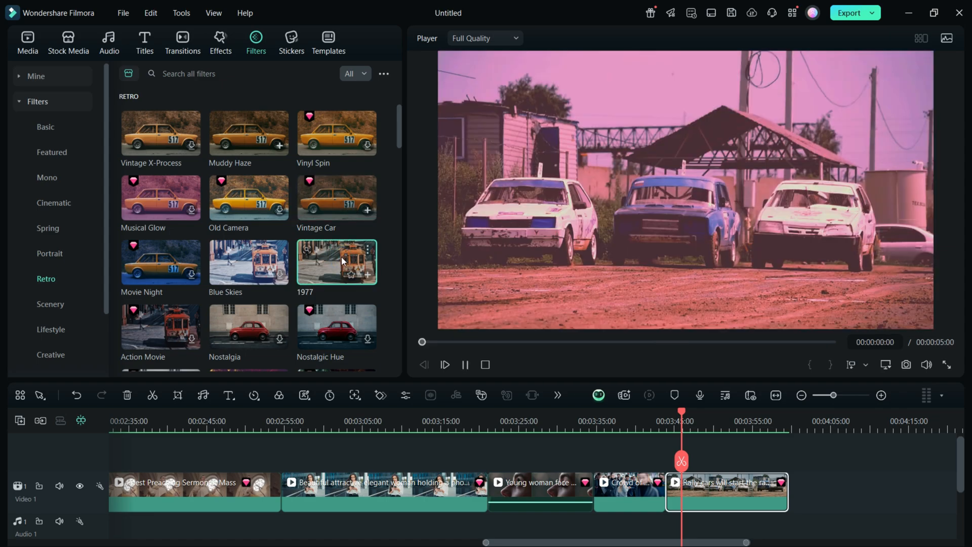
left_click(444, 364)
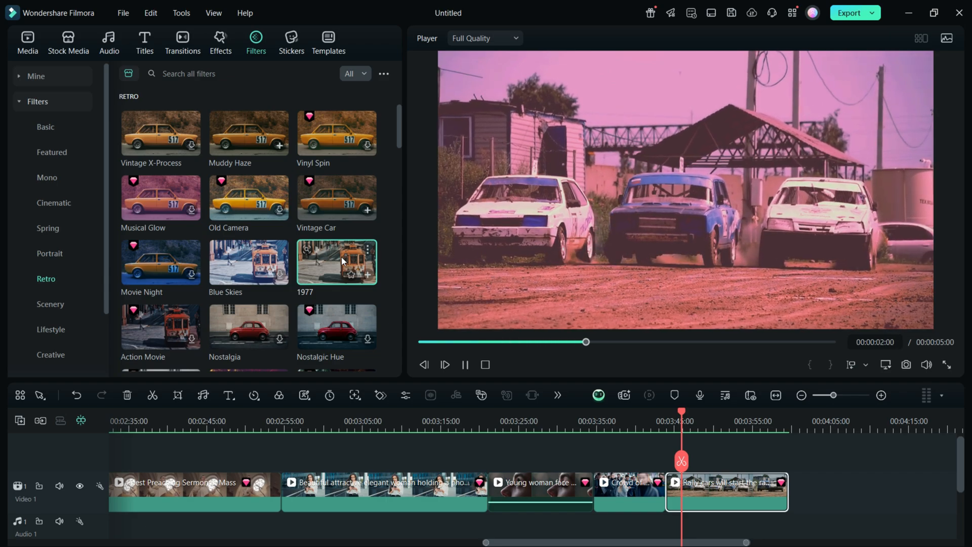
left_click(465, 365)
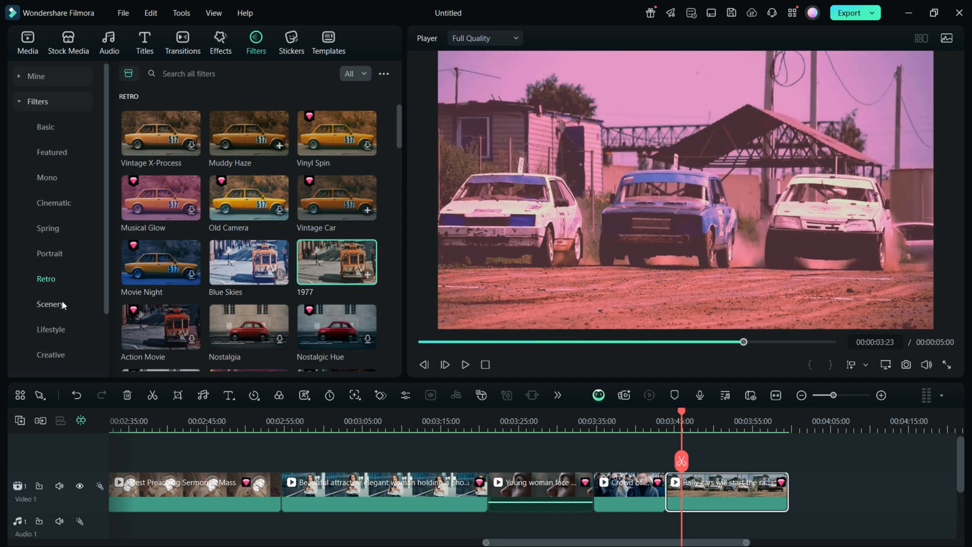
scroll("down", 3)
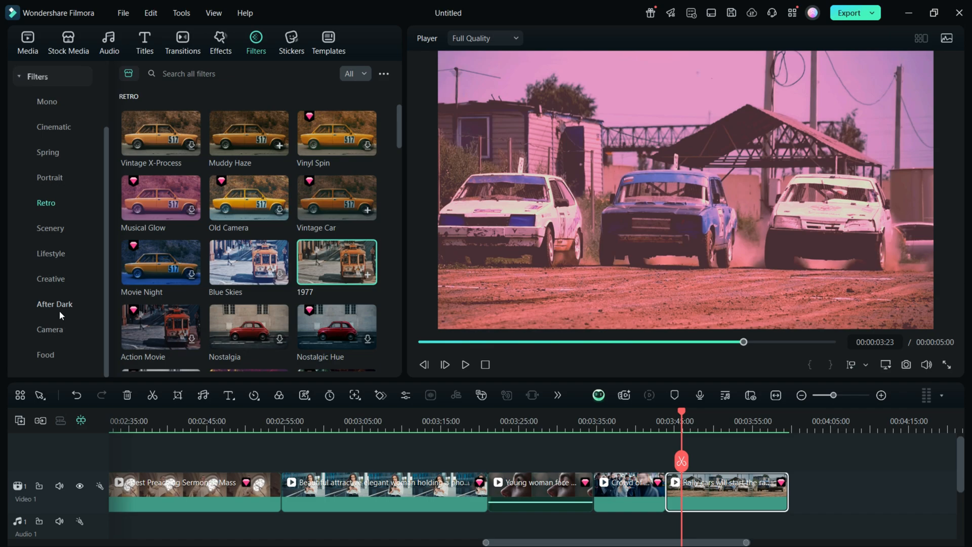
mouse_move(61, 313)
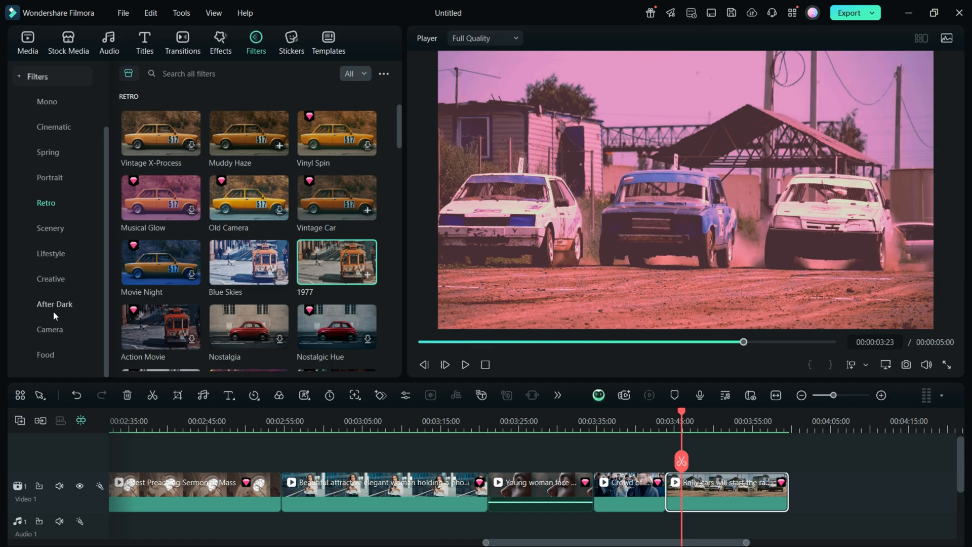